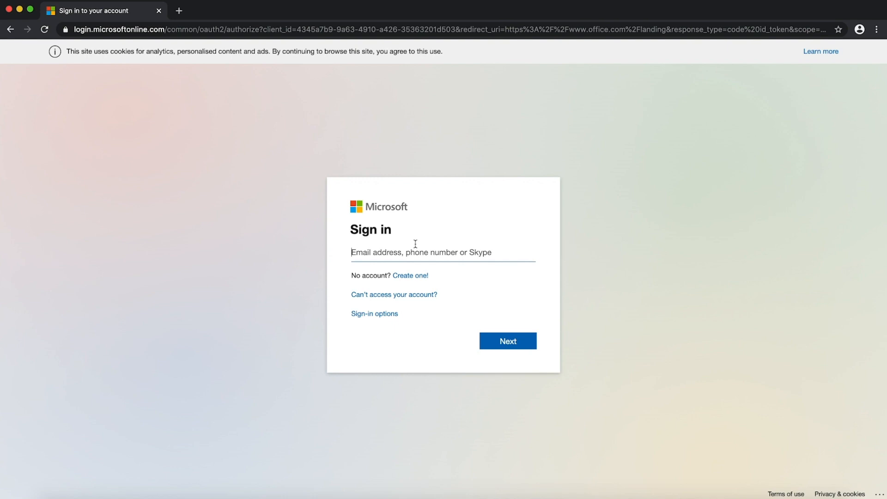
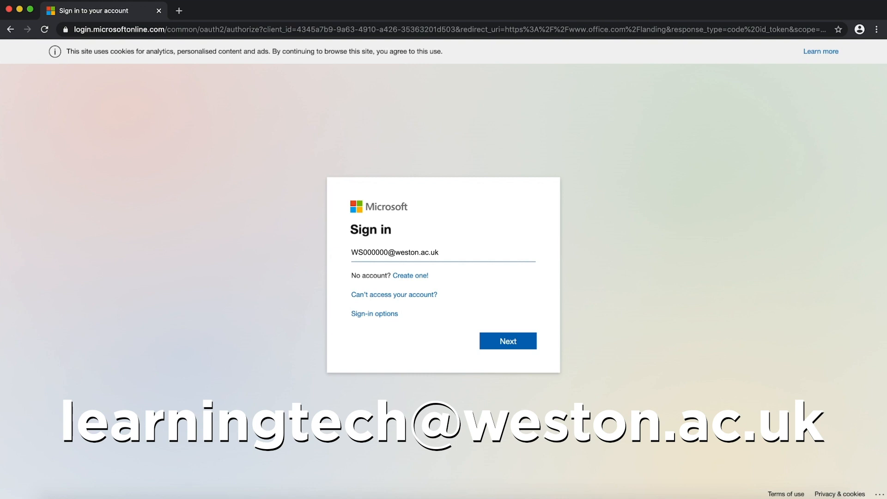
pyautogui.click(507, 341)
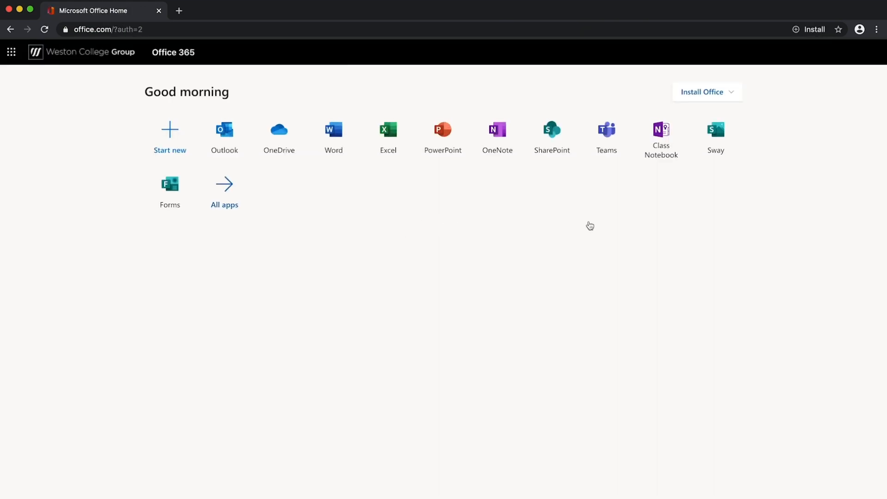
# Step: Launch Microsoft Teams from the Office home page, showing the Sport New Starters – September 2020 team
pyautogui.click(606, 129)
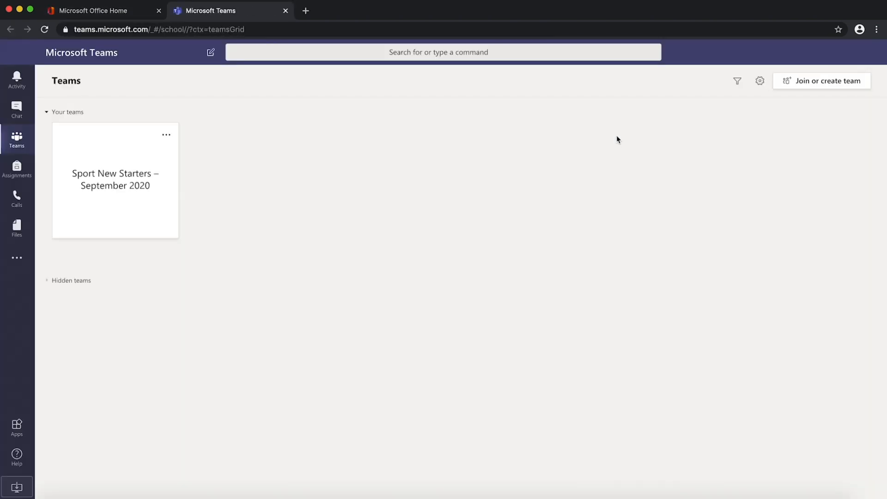